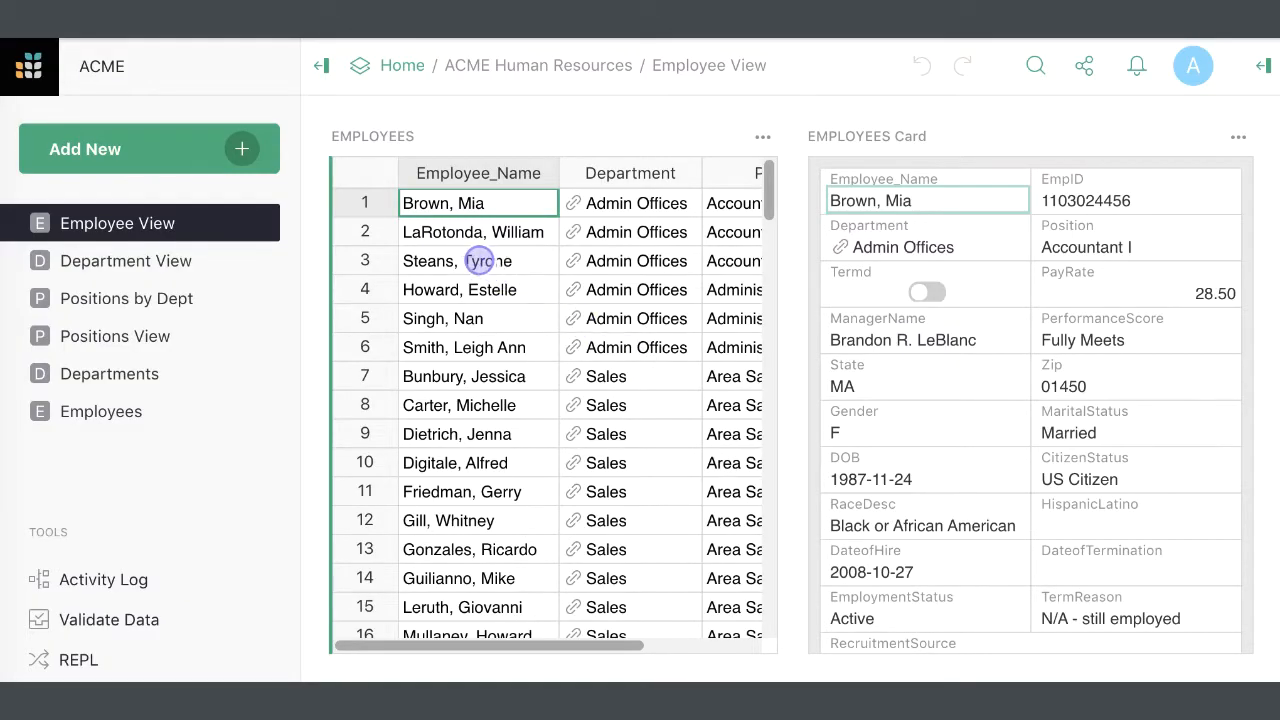
Step: Tour the Employees, Positions View and Departments pages, then add a Departments table page
left_click(478, 260)
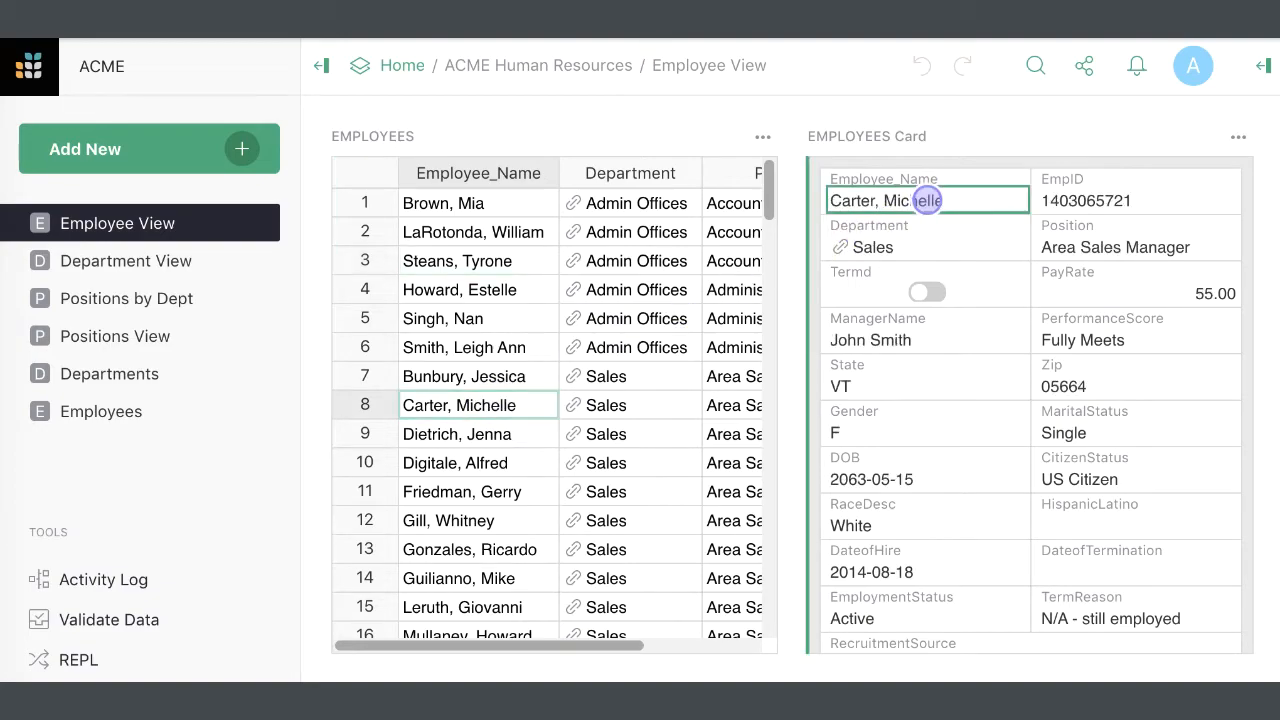
left_click(115, 335)
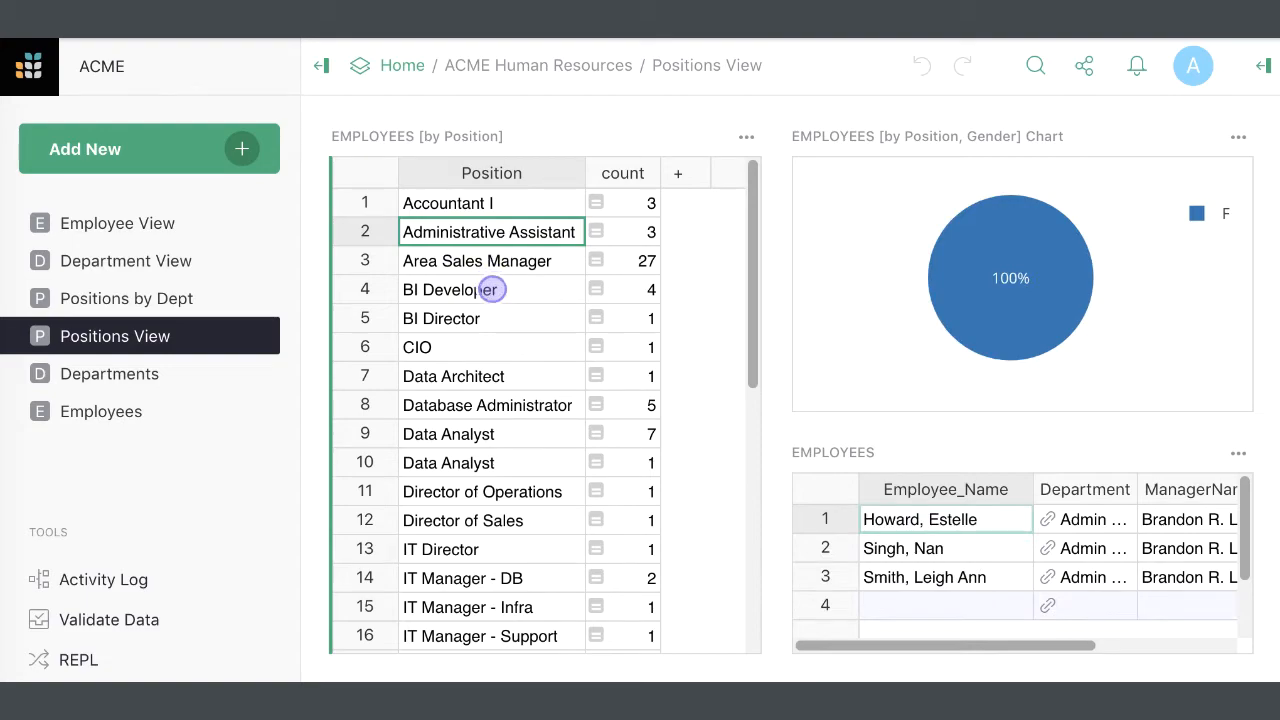
left_click(108, 373)
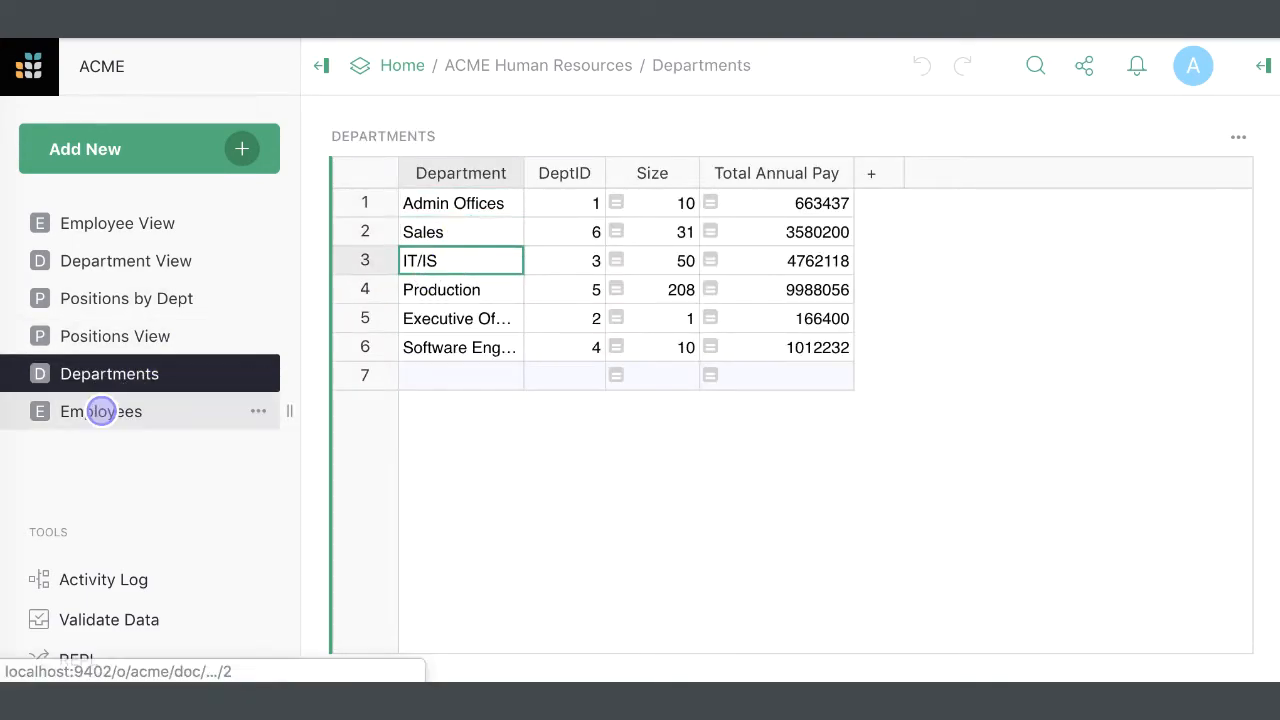
left_click(100, 411)
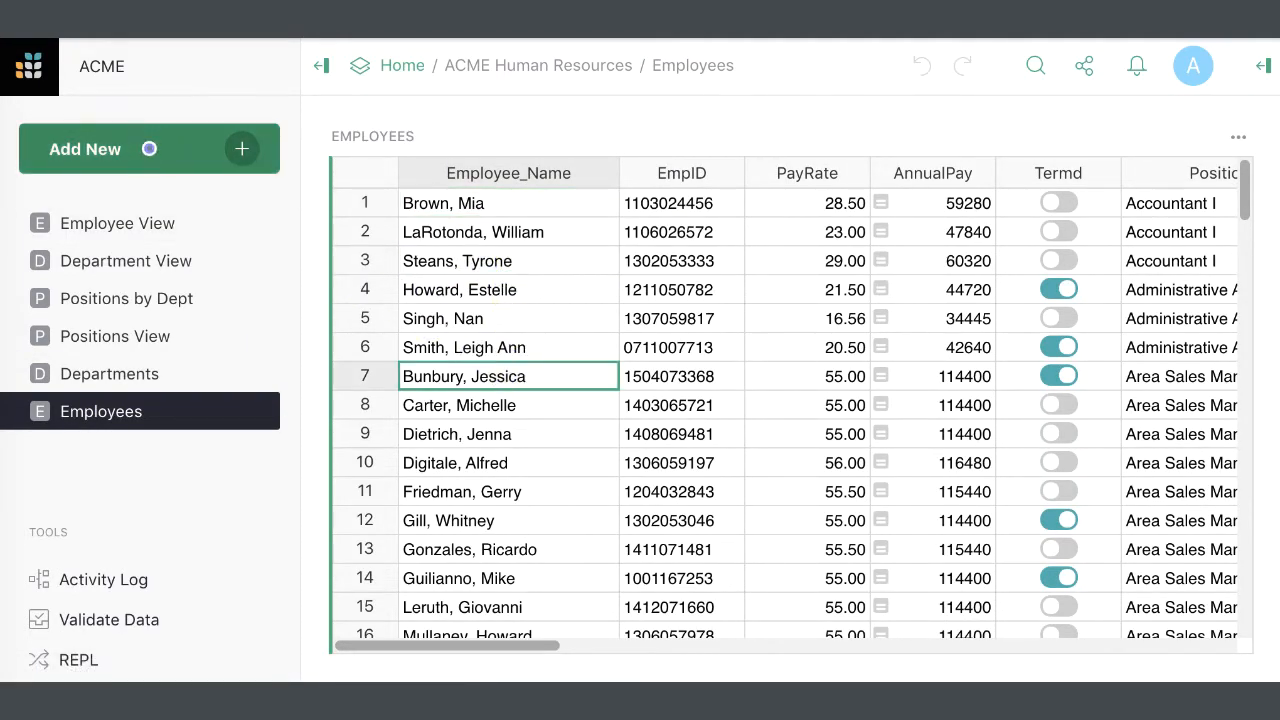
left_click(85, 148)
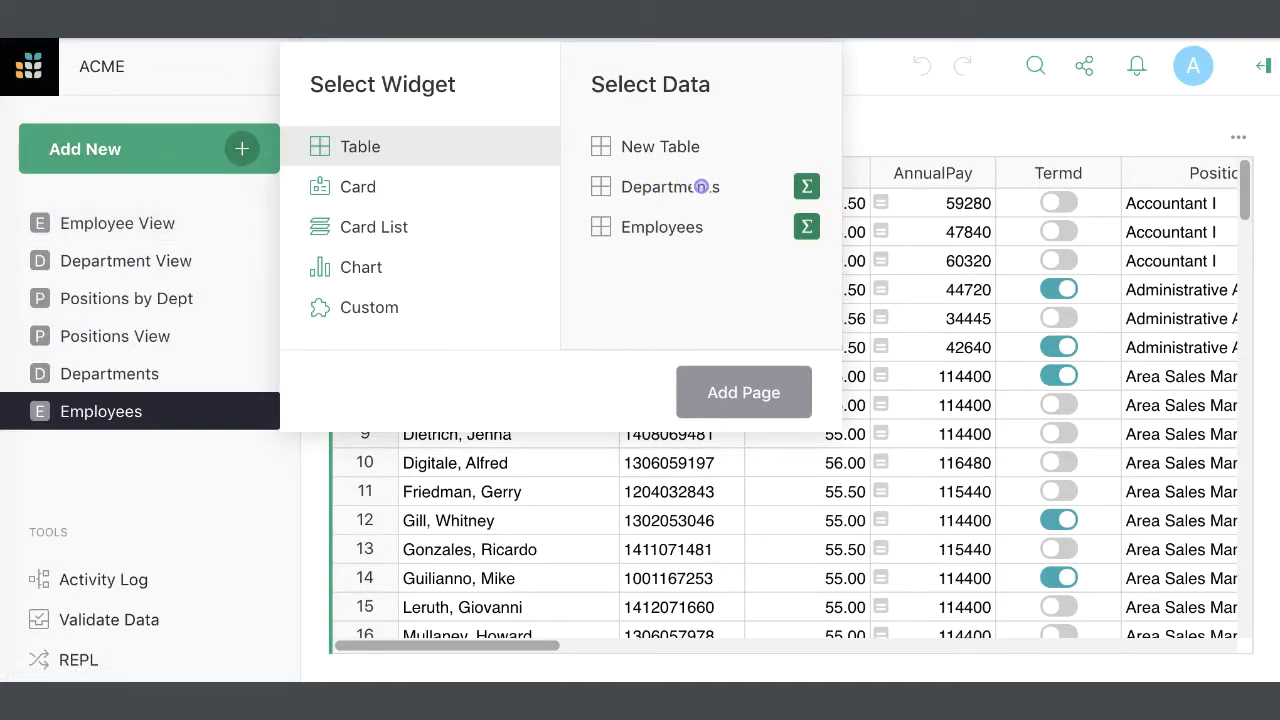
left_click(743, 391)
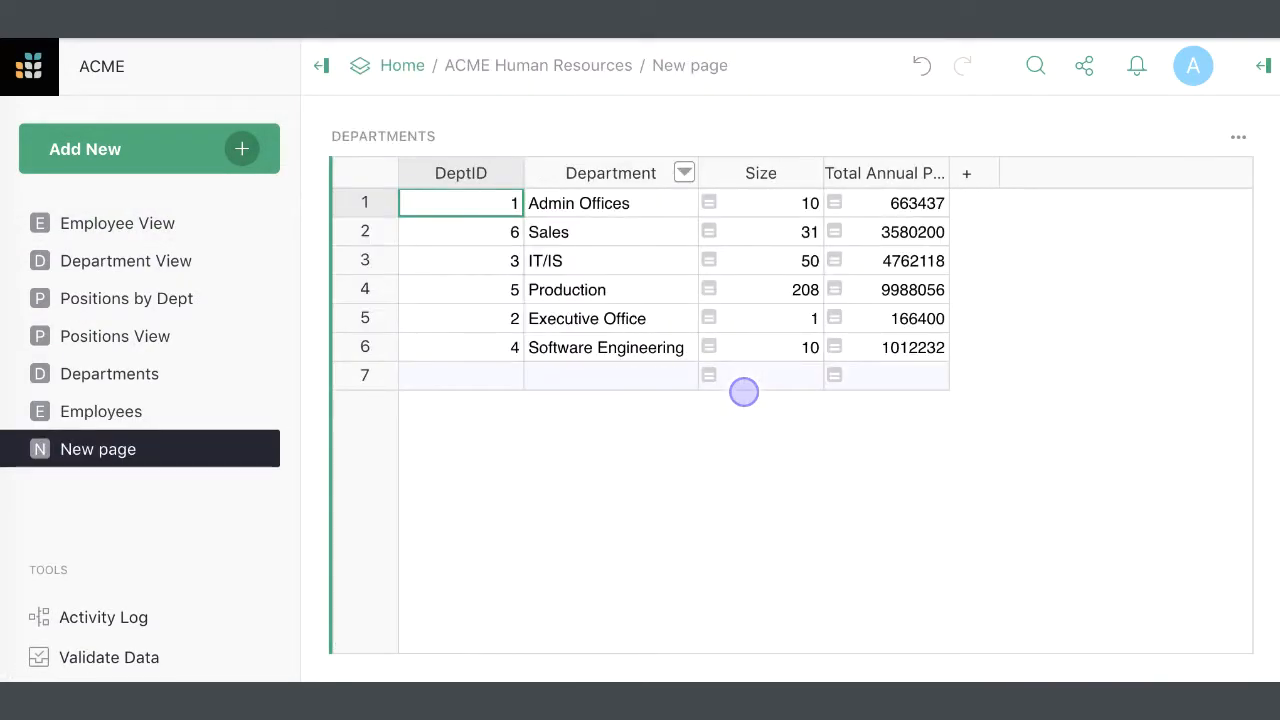
Step: Add an Employees table selected by Departments, checking IT/IS and Sales employees
left_click(148, 149)
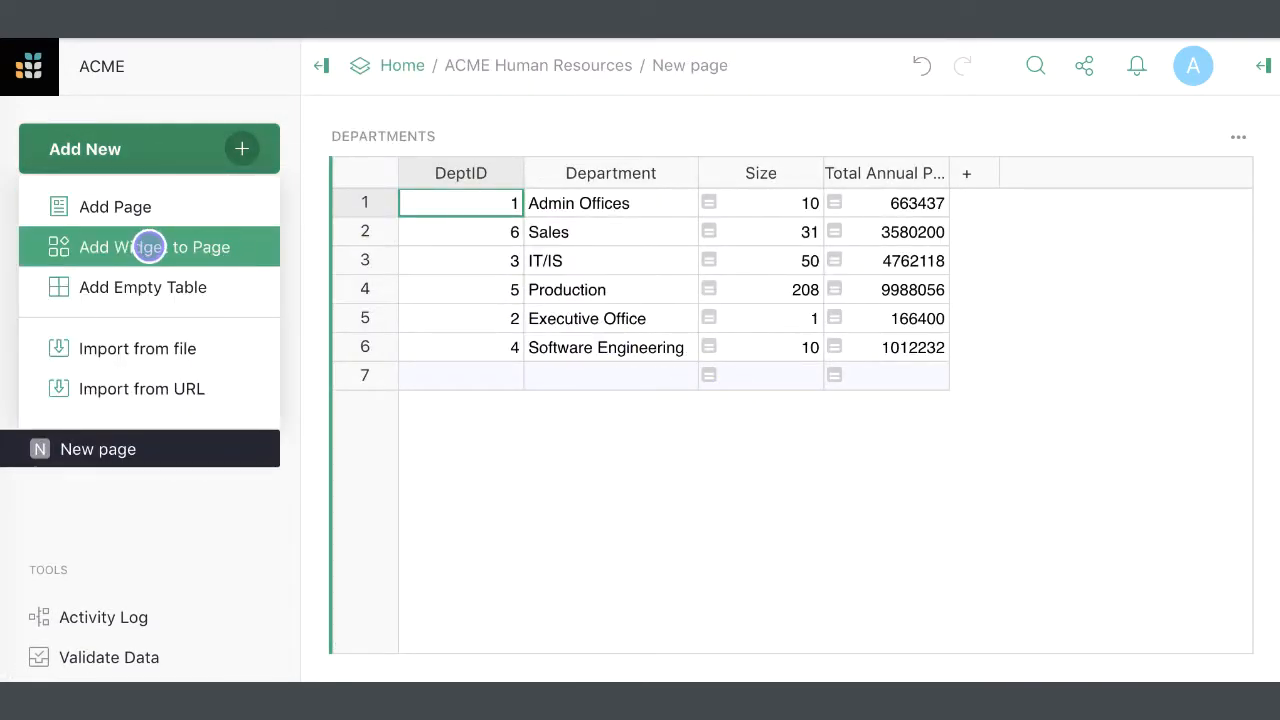
left_click(154, 247)
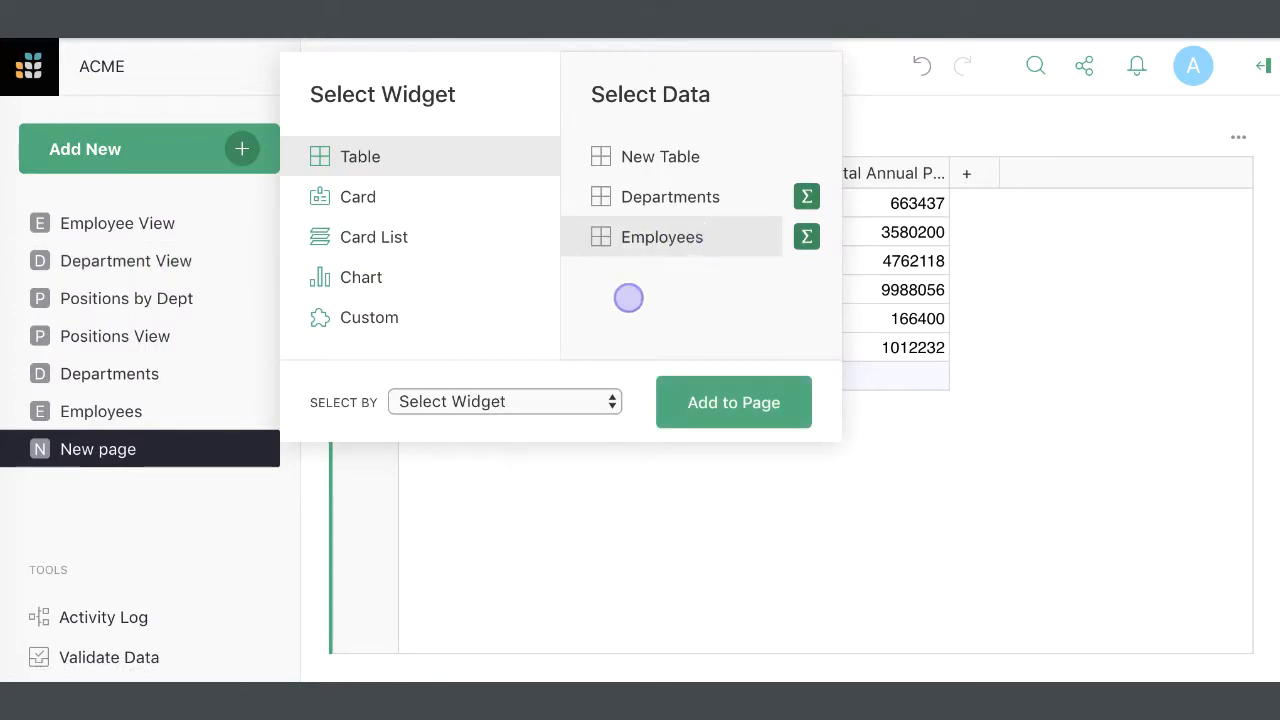
left_click(504, 401)
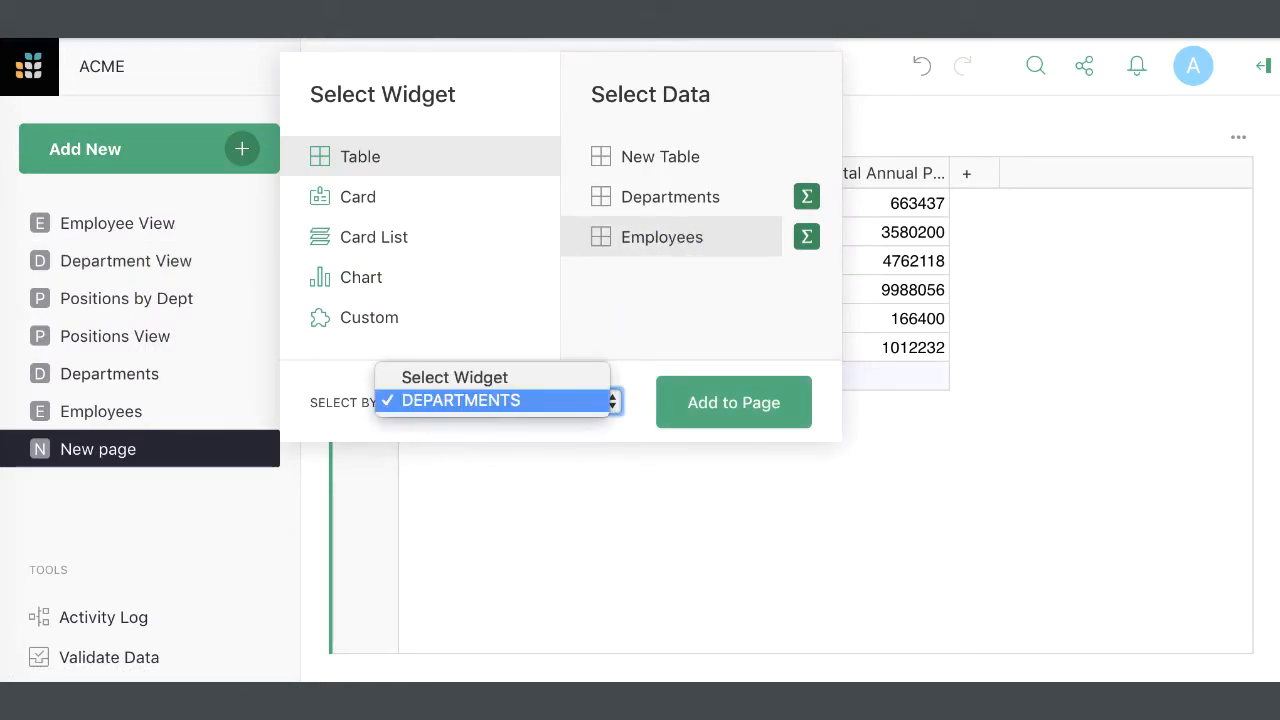
left_click(733, 402)
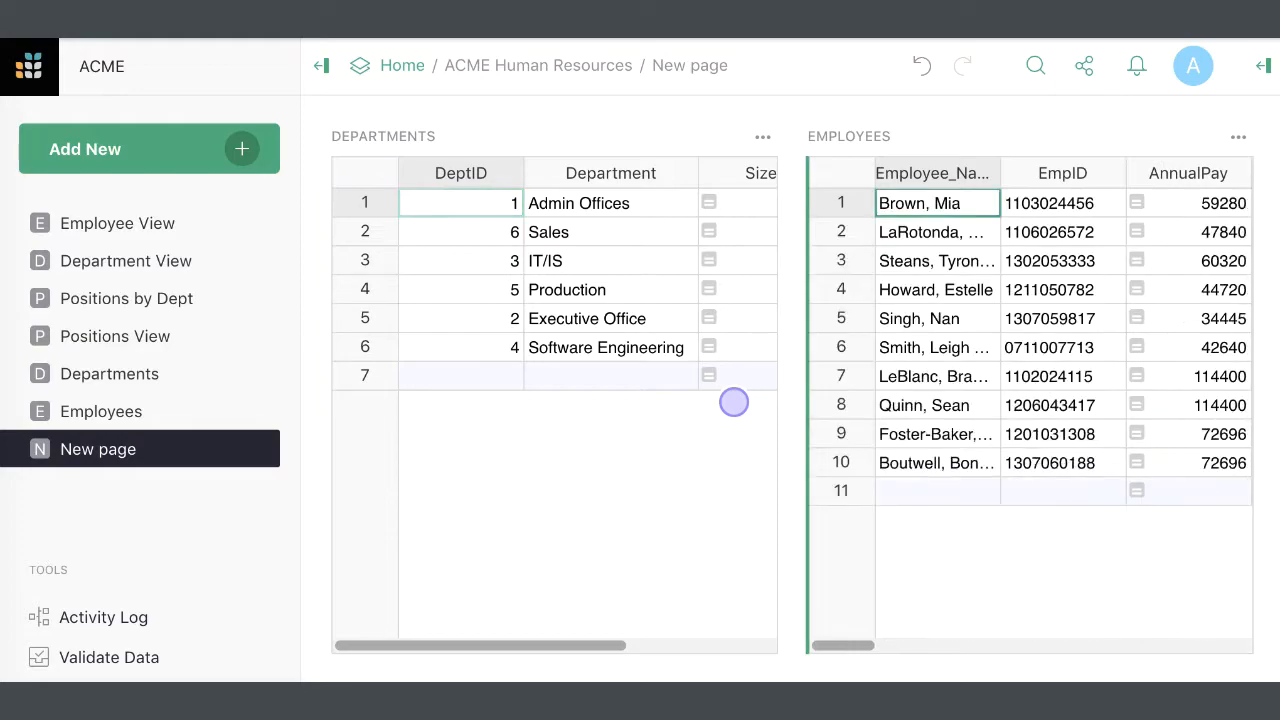
left_click(610, 231)
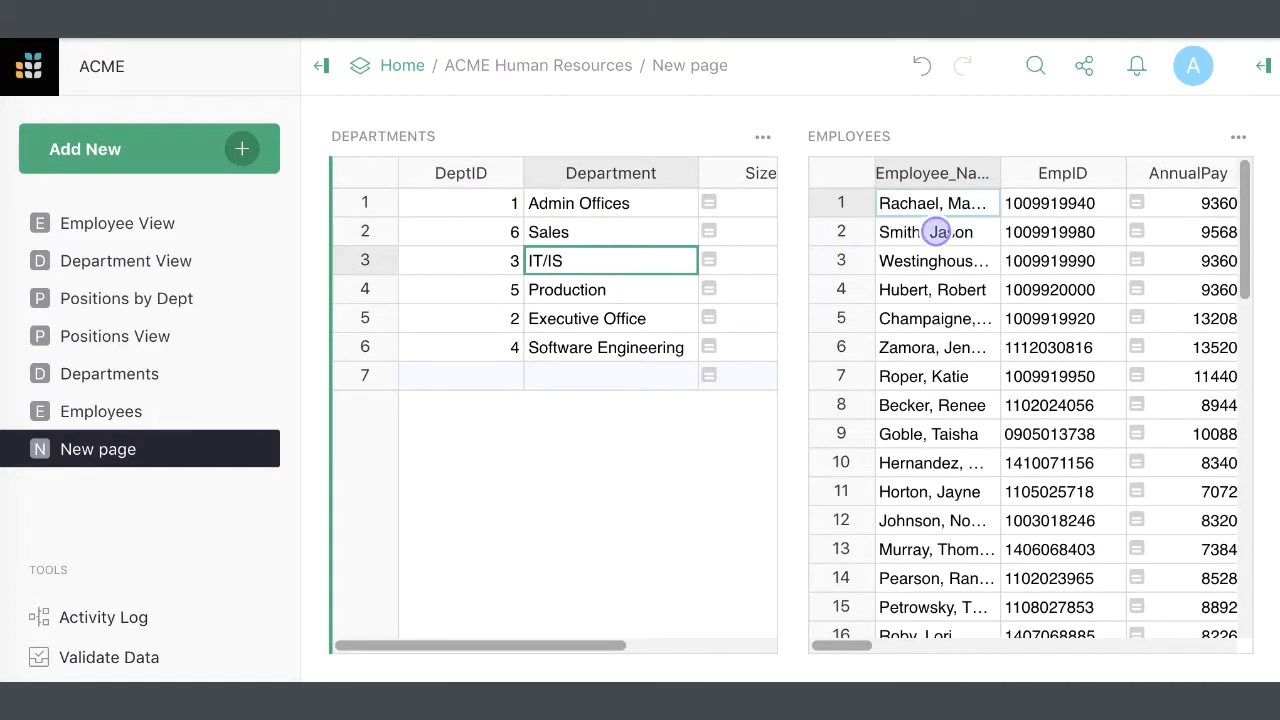
left_click(935, 260)
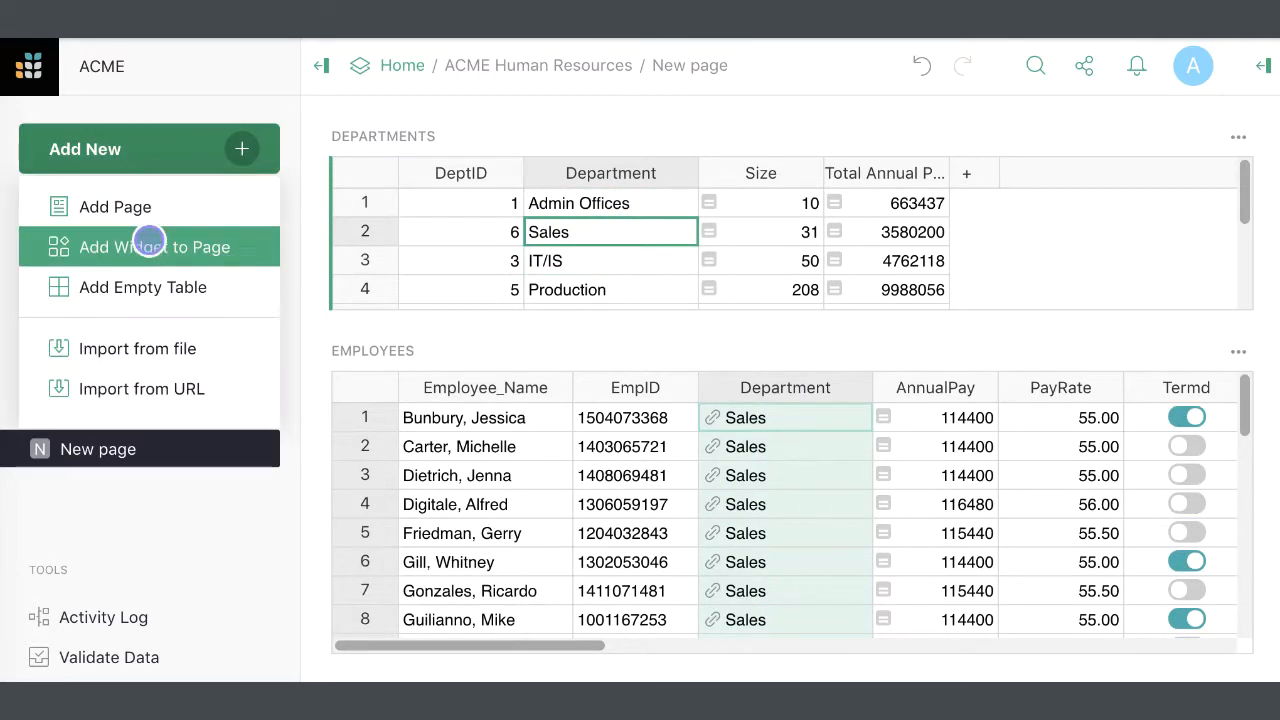
Step: Add an Employees card selected by the Employees table
left_click(151, 247)
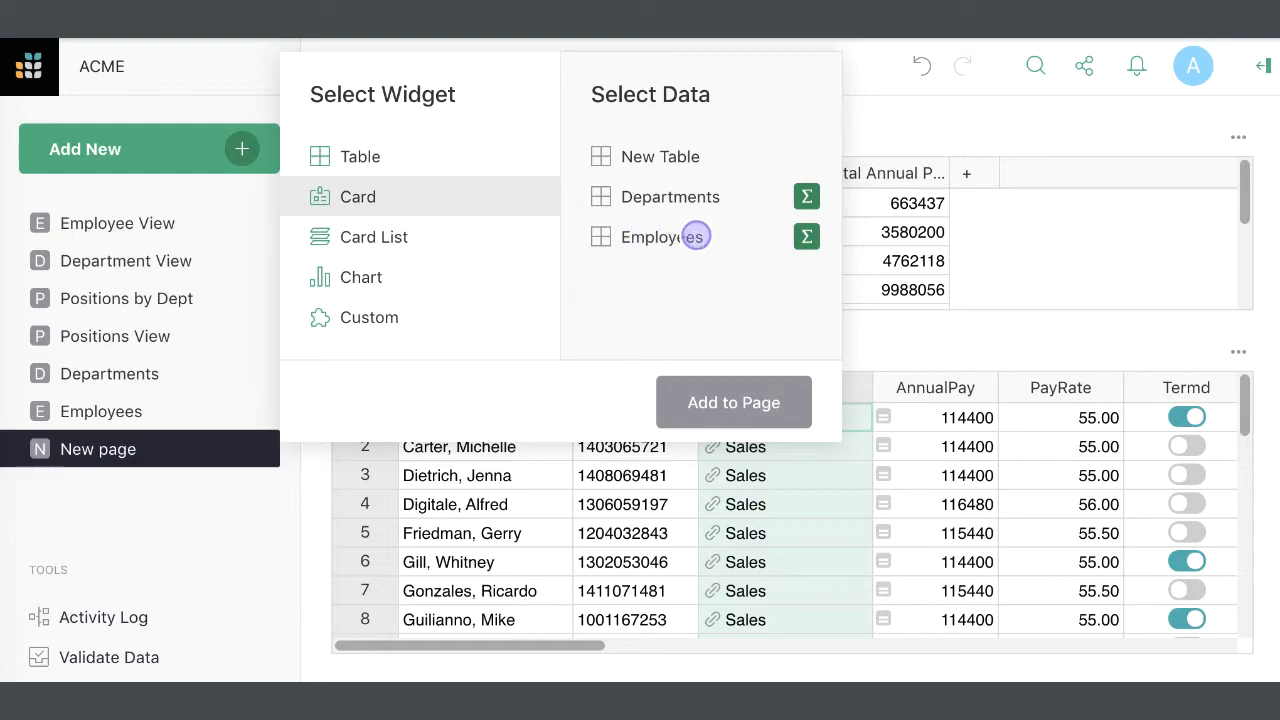
left_click(662, 237)
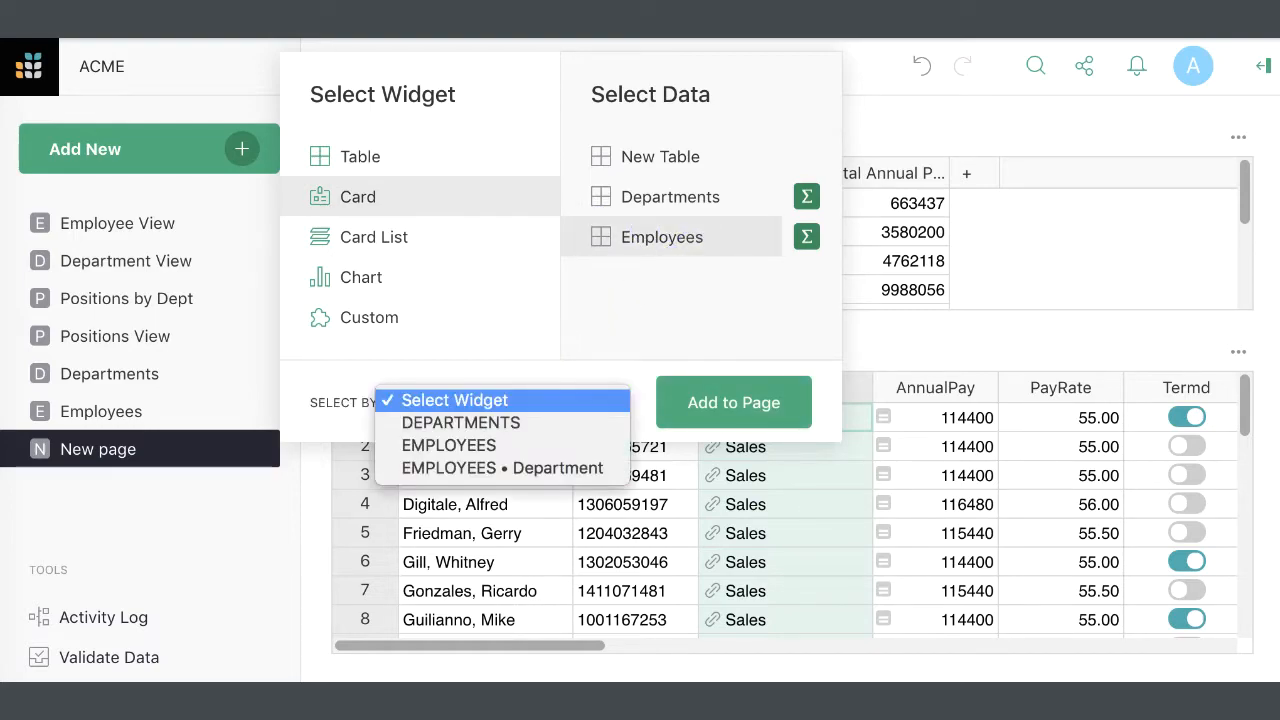
left_click(733, 402)
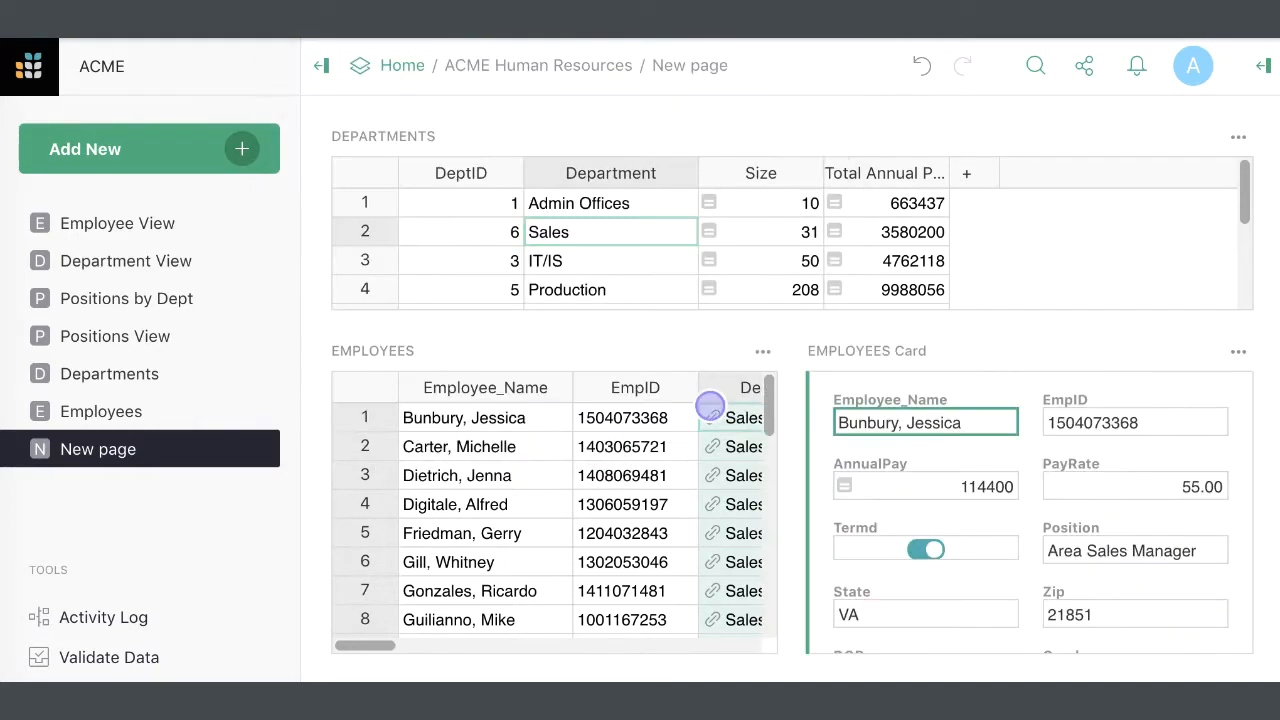
left_click(485, 446)
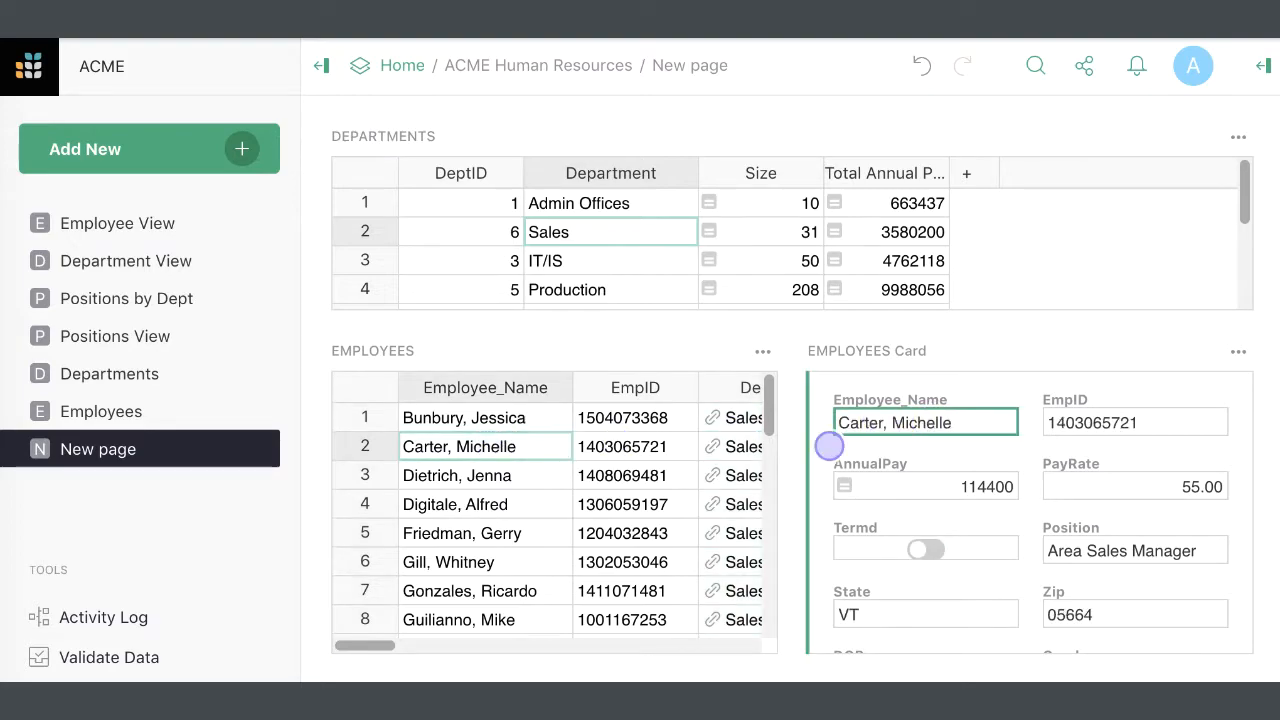
left_click(485, 532)
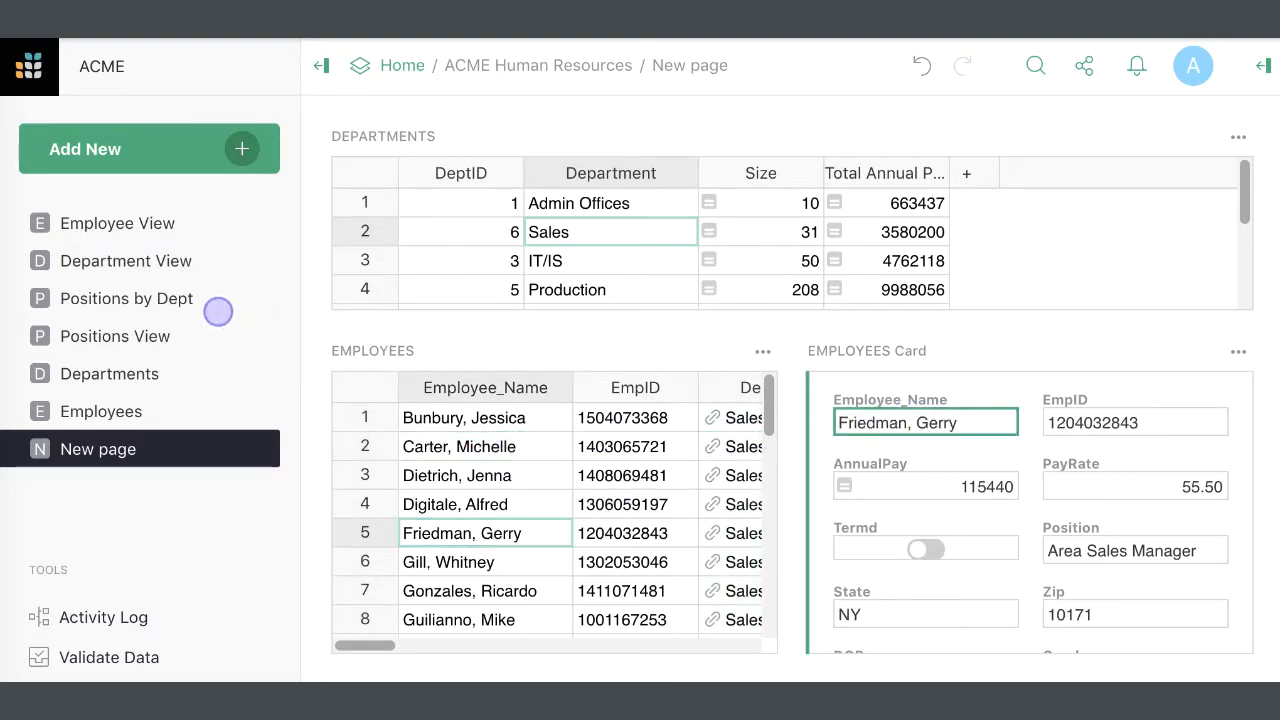
left_click(127, 298)
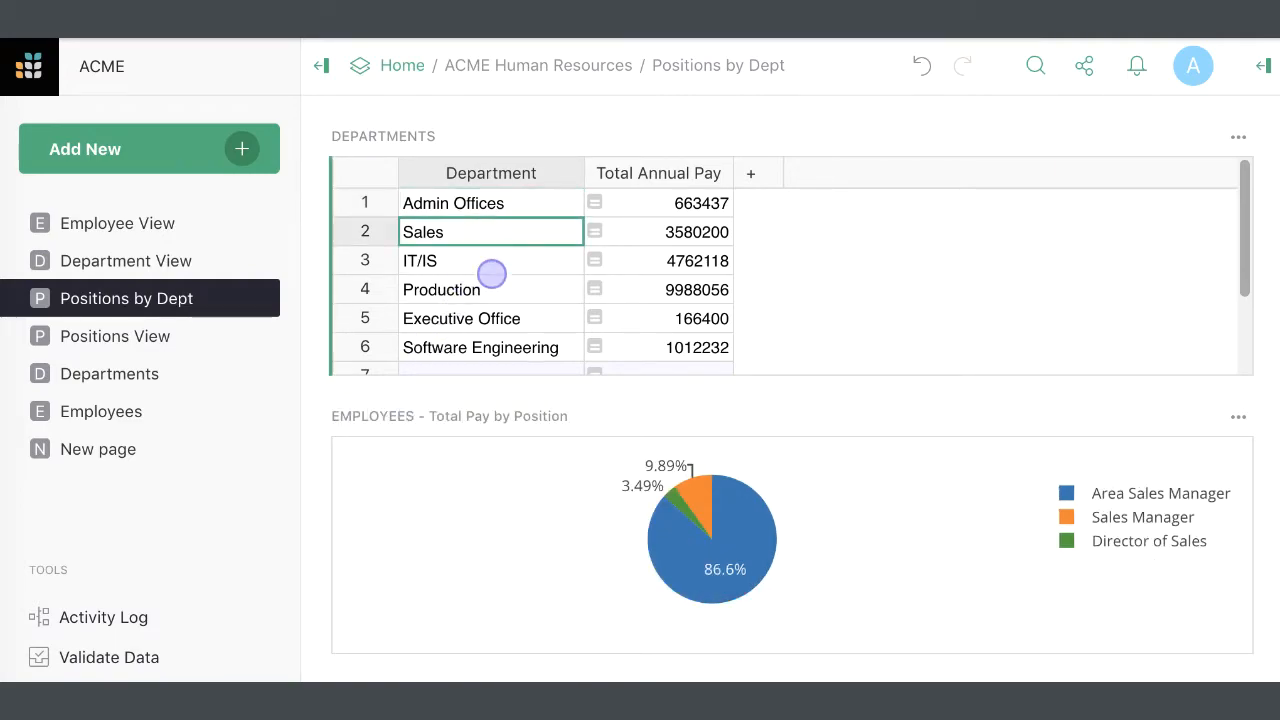
Step: Show Production pay on Positions by Dept, then visit Positions View and Department View
left_click(441, 279)
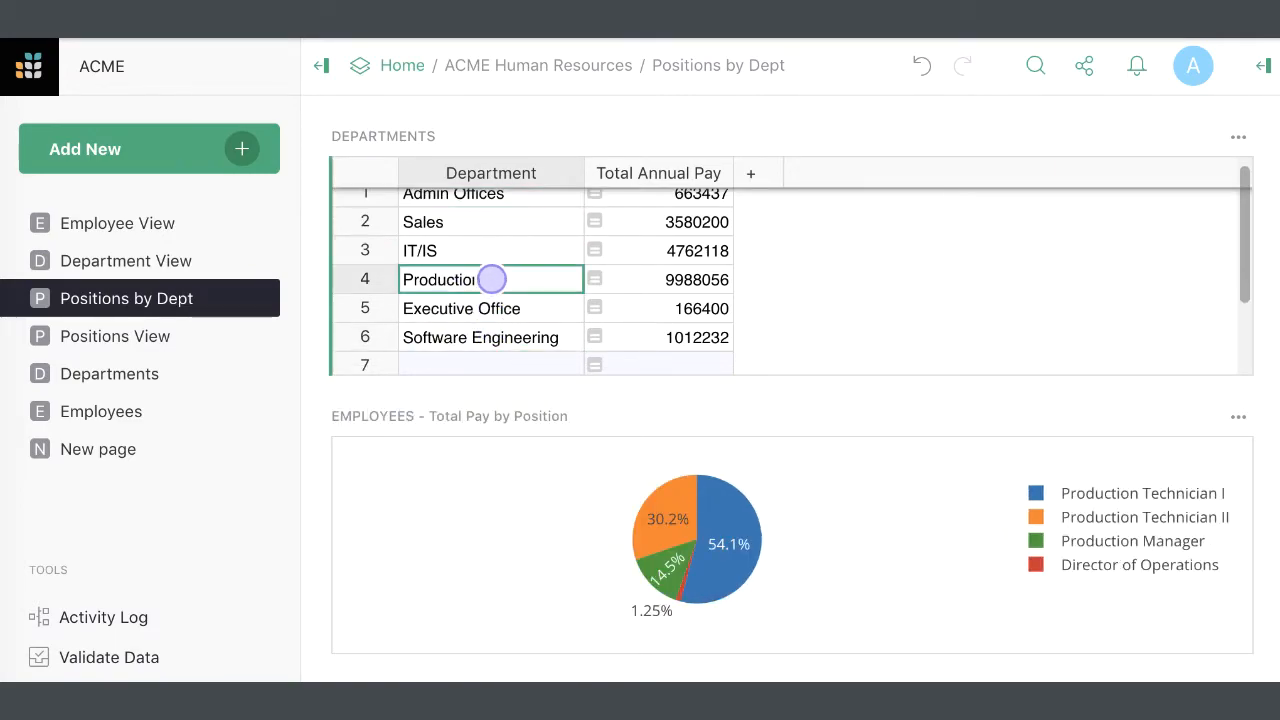
left_click(115, 335)
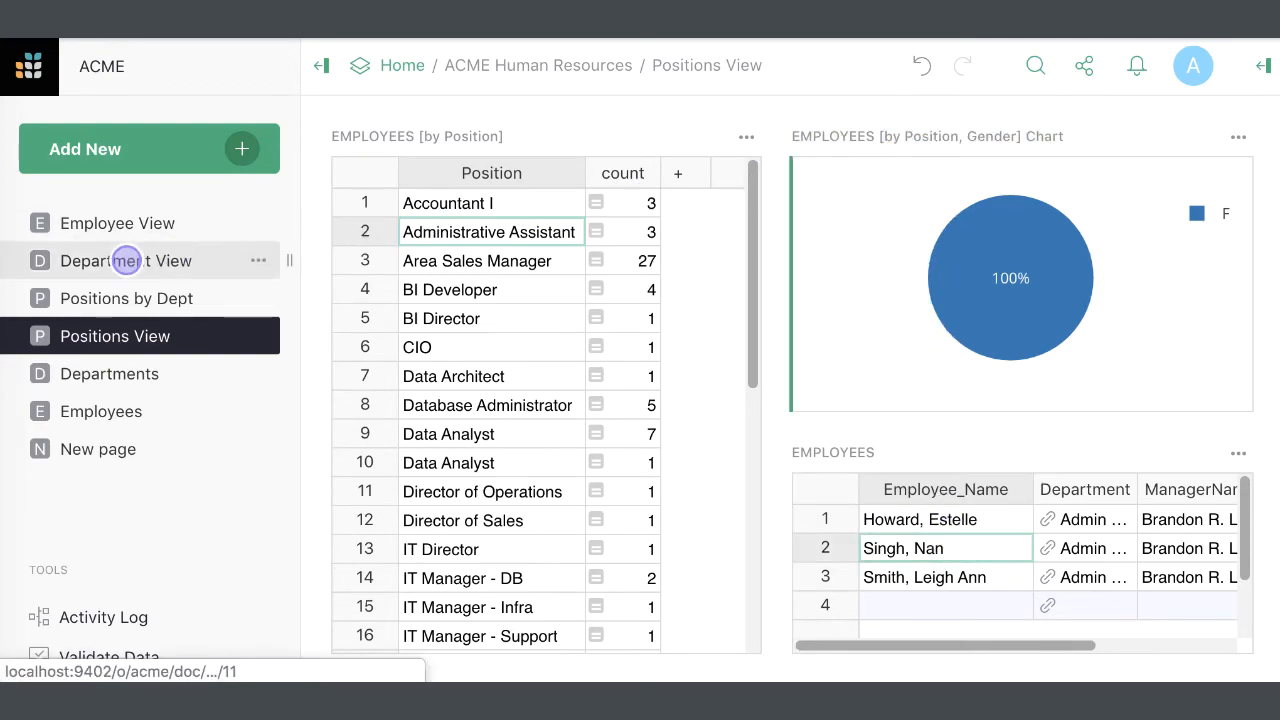
left_click(126, 260)
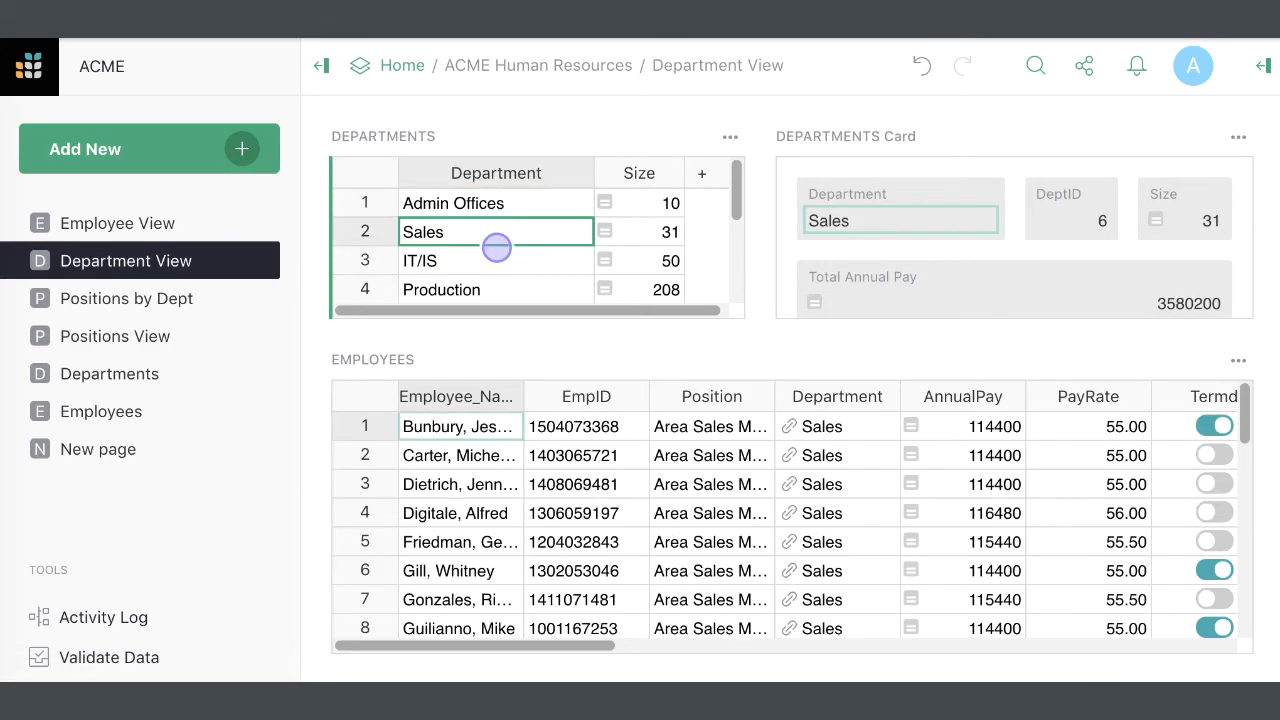